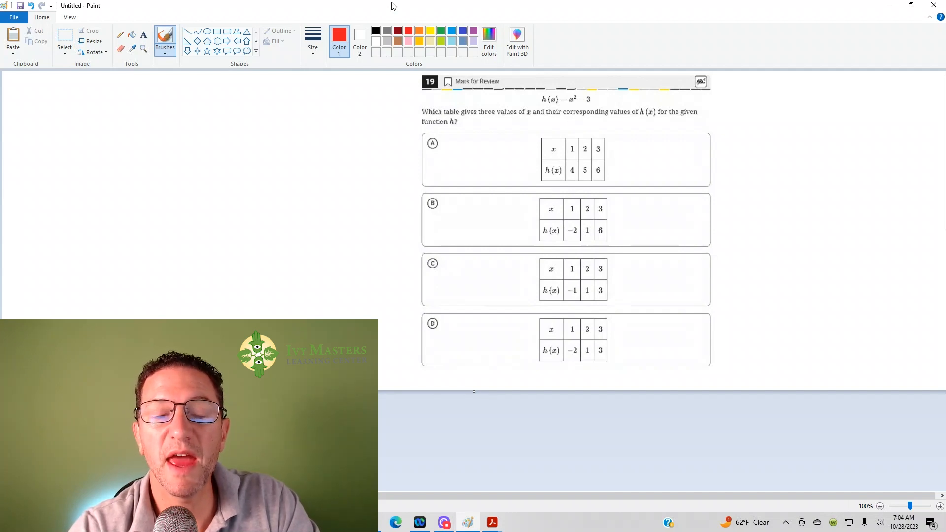
Circle 2 in table A, write 2²−3 = 4−3 = 1 beside the question, and strike through A's 5.
left_click_drag(581, 145, 591, 156)
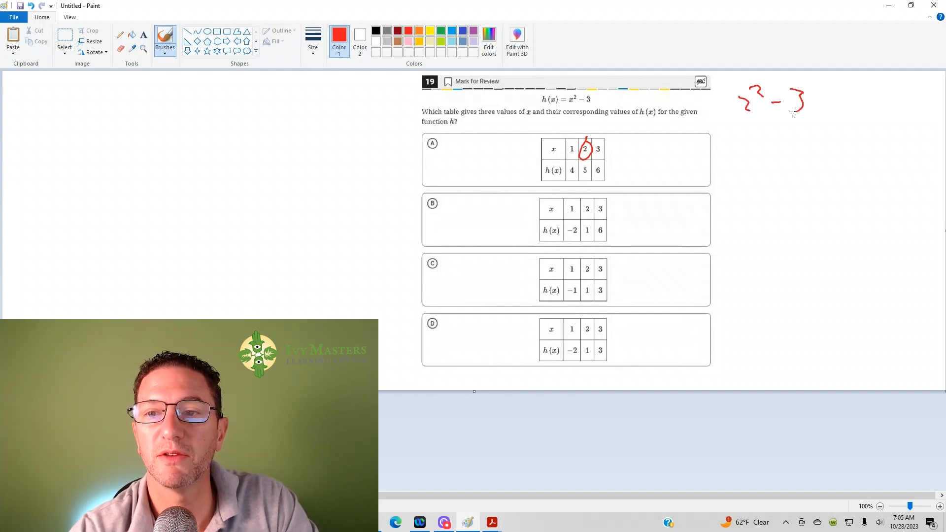
left_click_drag(742, 133, 802, 145)
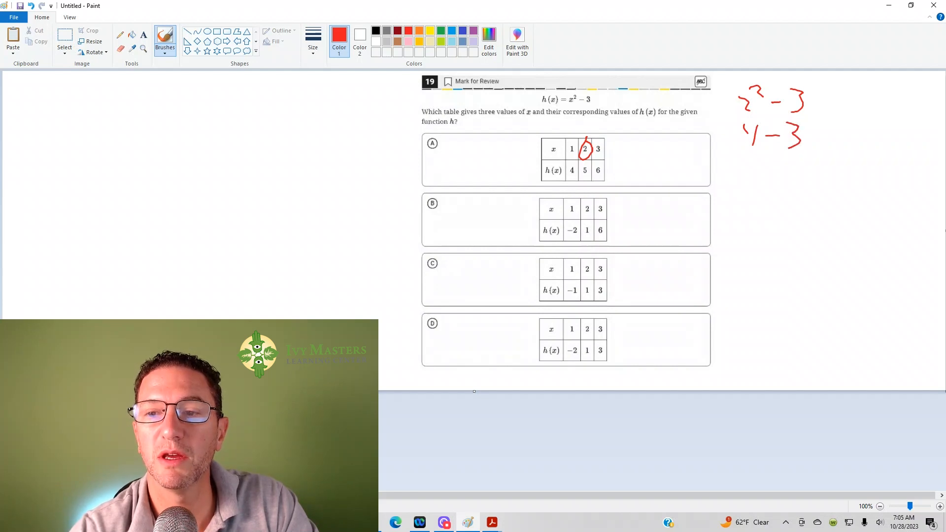
left_click_drag(767, 166, 767, 193)
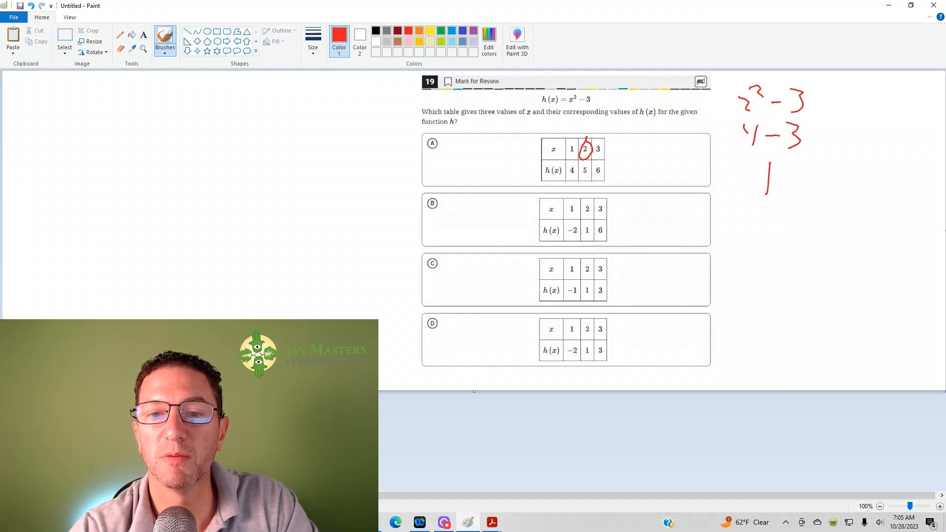
left_click_drag(585, 157, 586, 178)
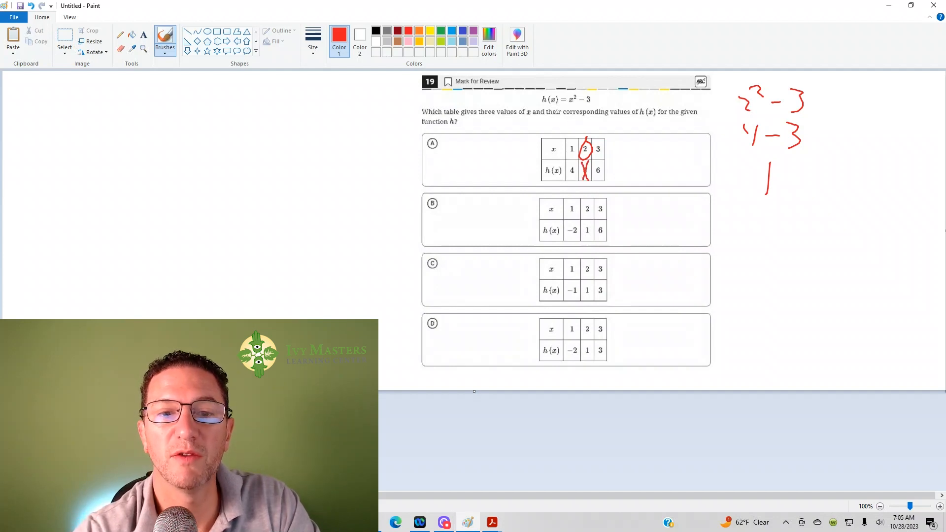
Draw a red X over the A answer label to eliminate it.
left_click_drag(419, 154, 440, 142)
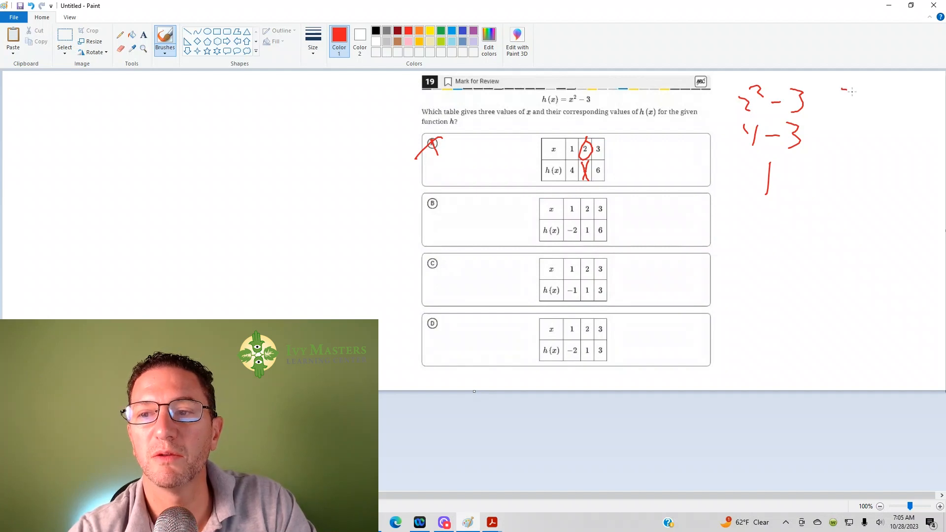
Write 3²−3, 9−3, 6 at the top right to show h(3) = 6.
left_click_drag(845, 90, 893, 108)
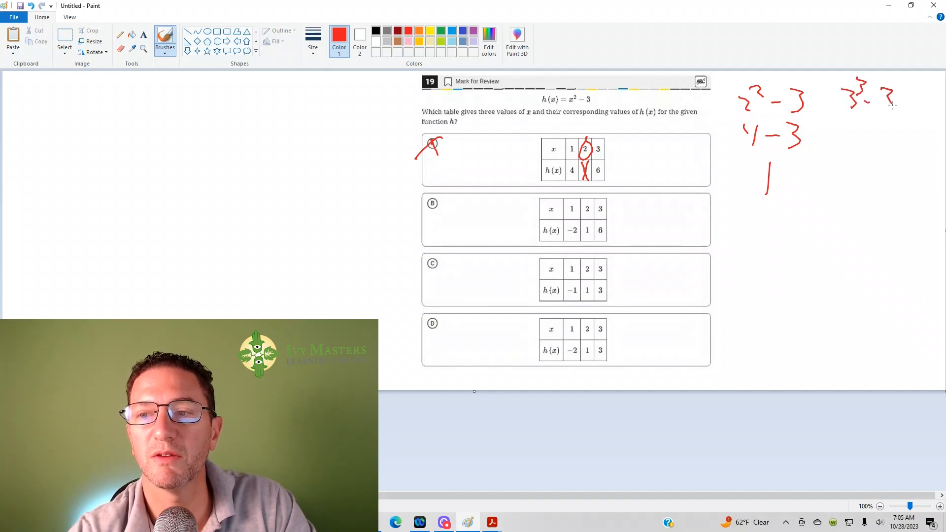
left_click_drag(850, 127, 896, 139)
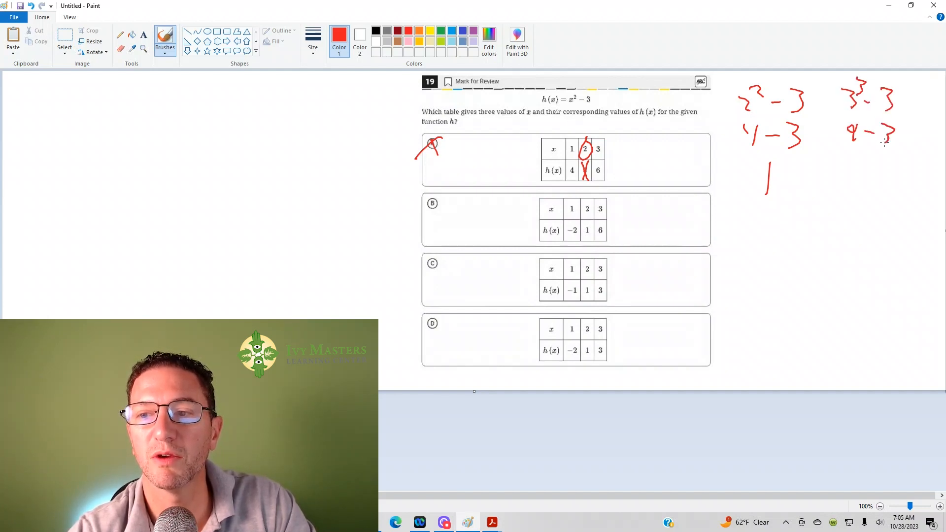
left_click_drag(857, 160, 872, 175)
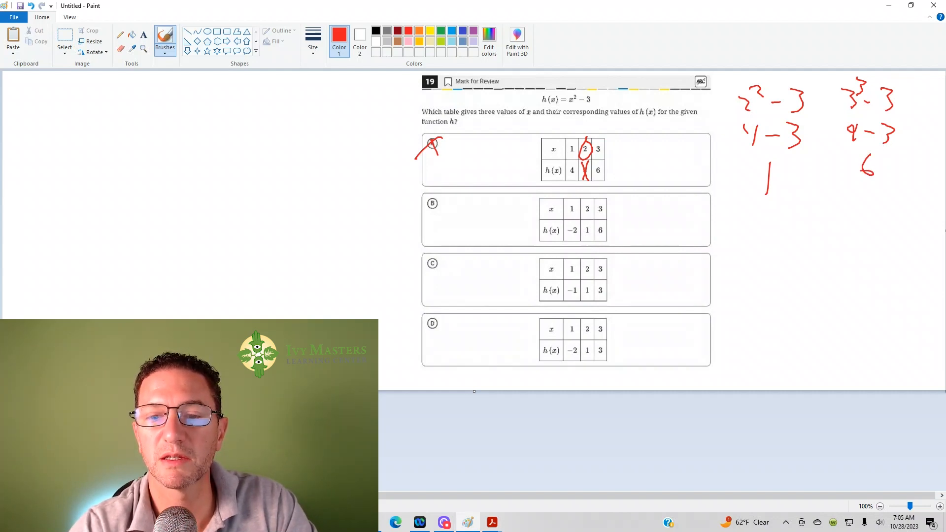
Cross out the 3 in table C and circle answer choice B as correct.
left_click_drag(597, 284, 608, 296)
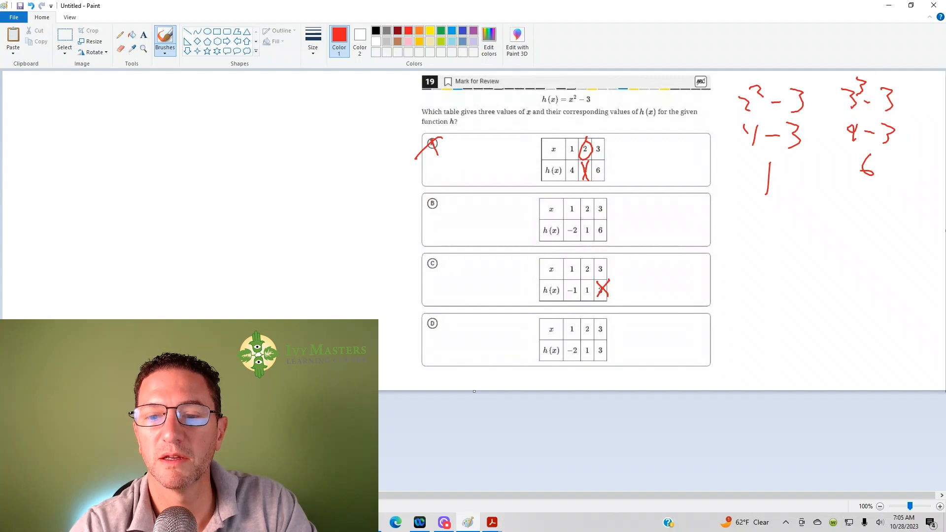
left_click_drag(423, 203, 455, 203)
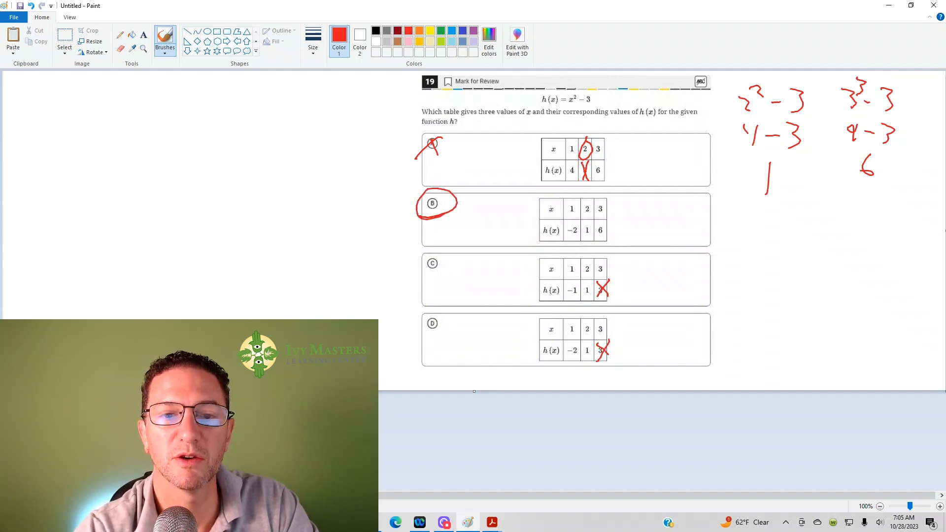